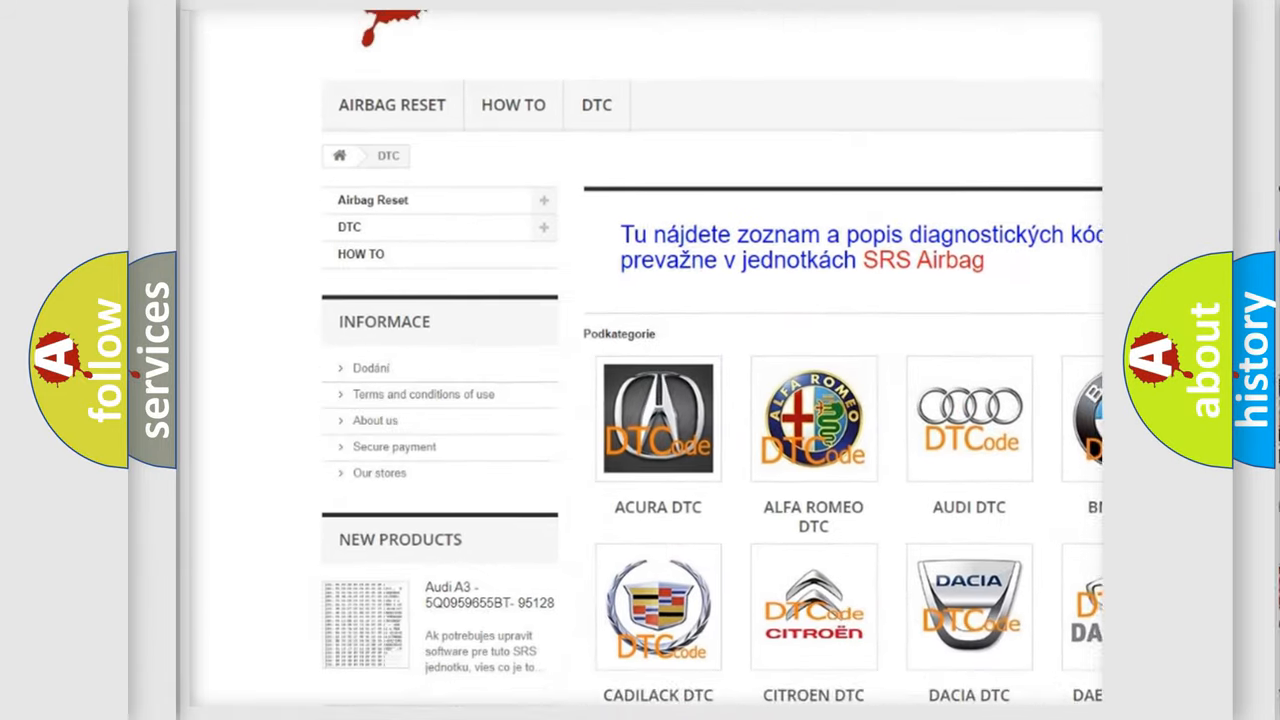
scroll(down, 3)
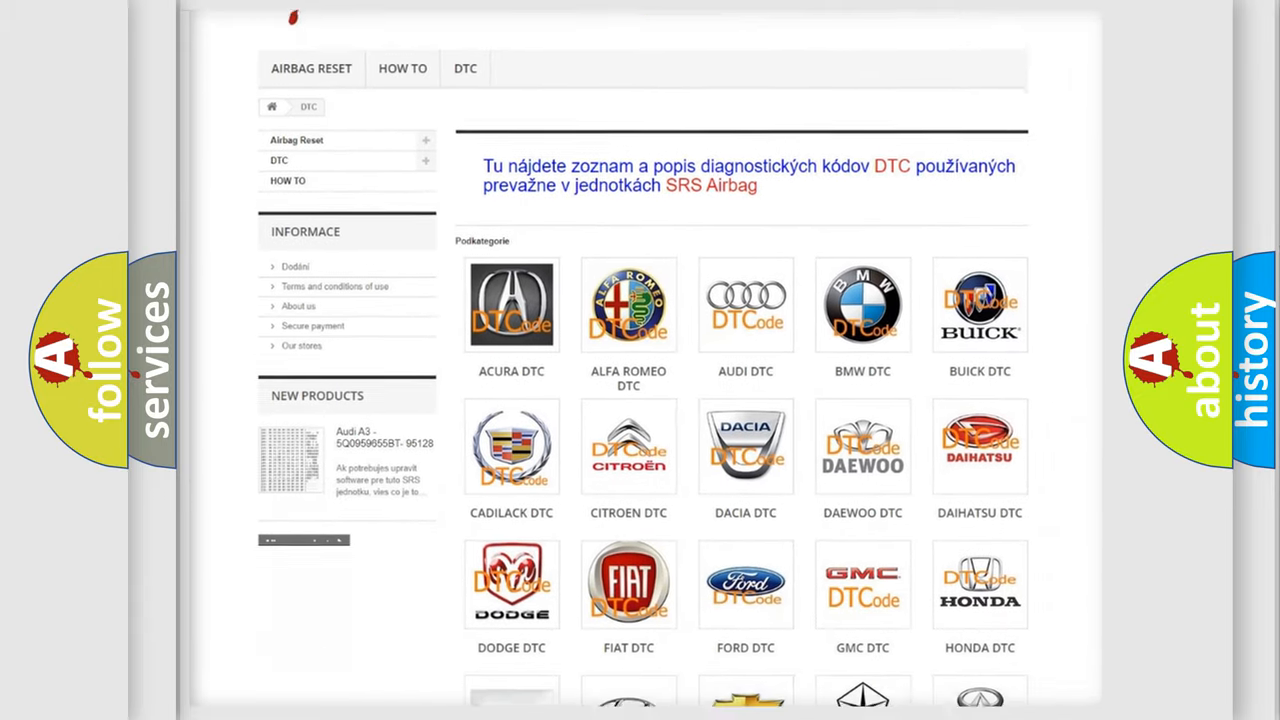
scroll(down, 3)
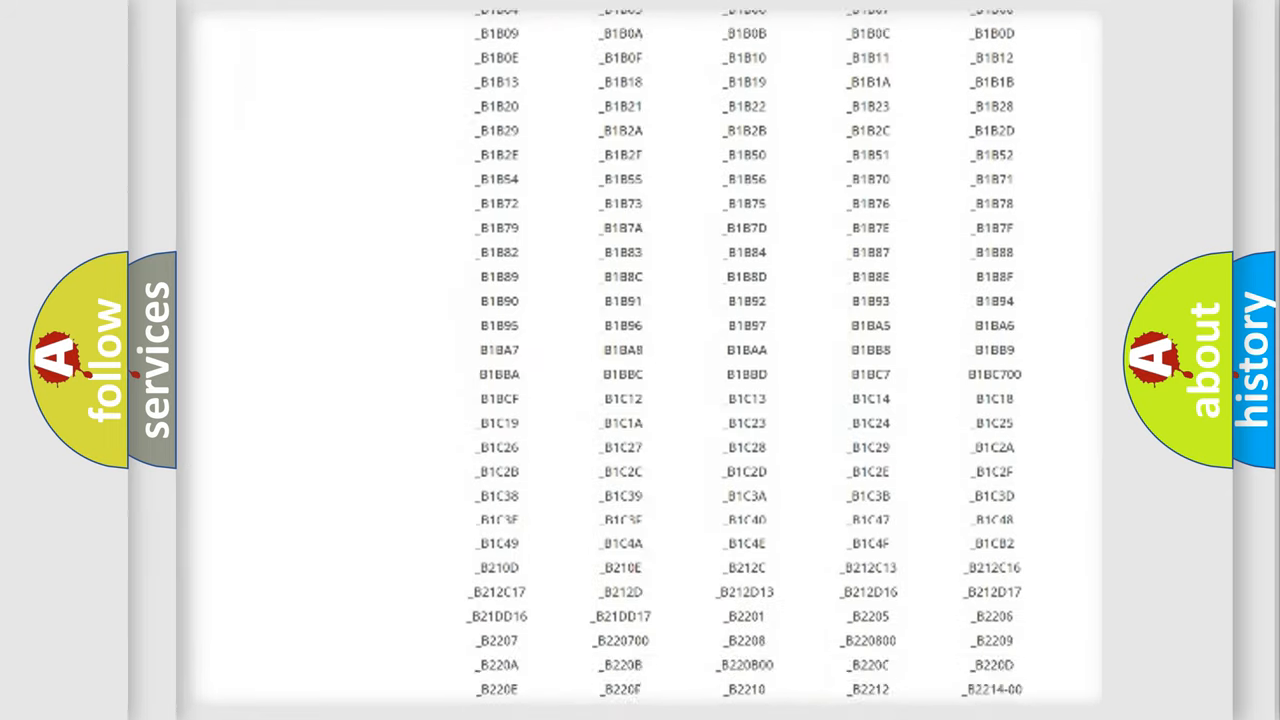
scroll(down, 3)
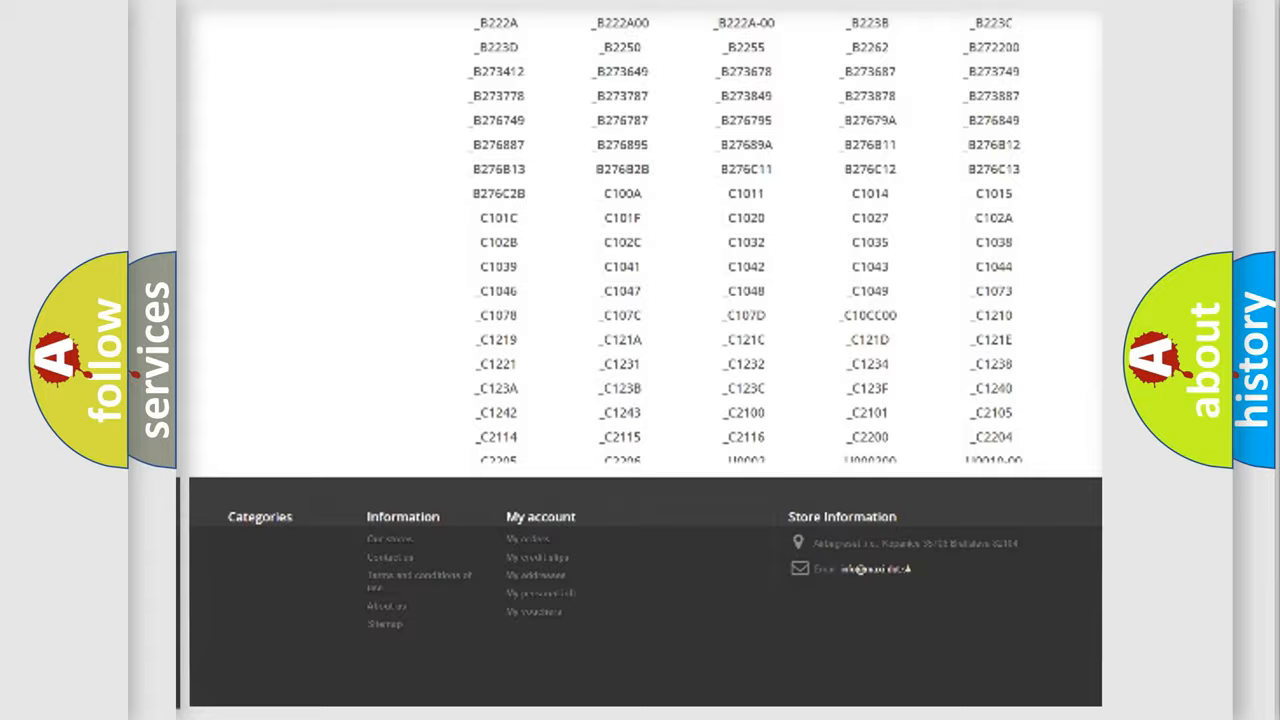